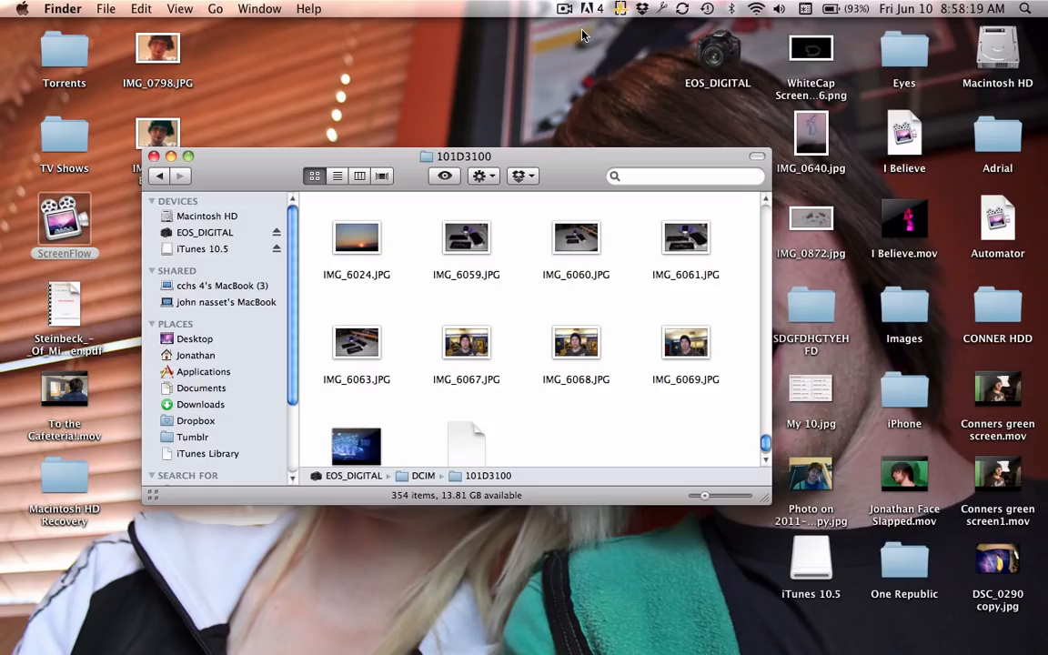
# Step: Launch Adobe Photoshop CS5 from the Dock, keeping the 101D3100 folder open
pyautogui.click(255, 619)
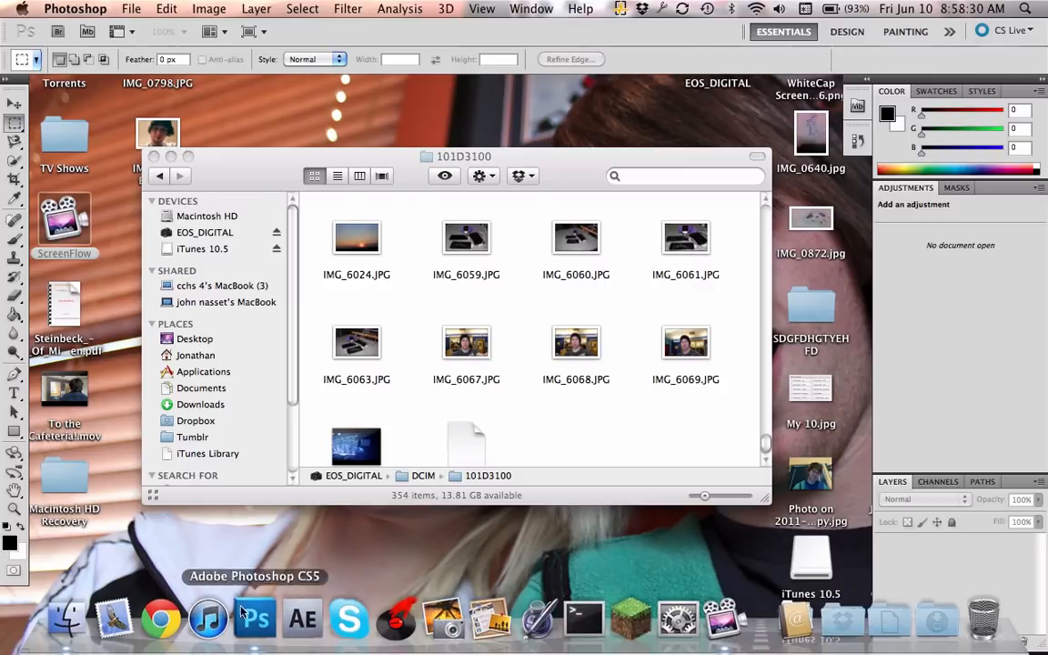
# Step: Start a new blank document using the International Paper size preset
pyautogui.click(131, 8)
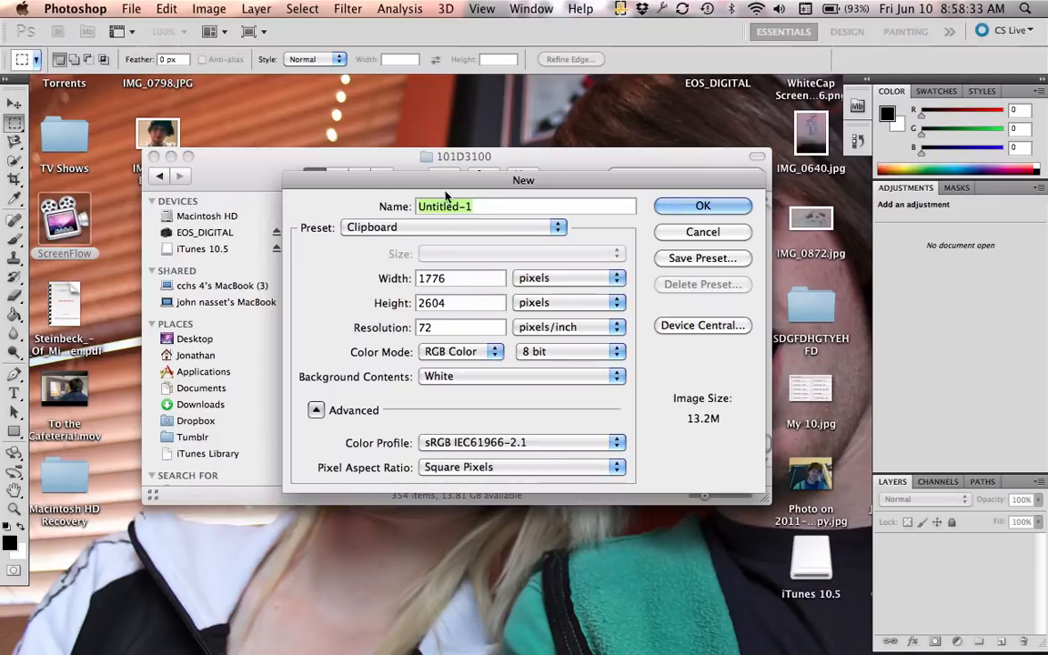
pyautogui.click(455, 227)
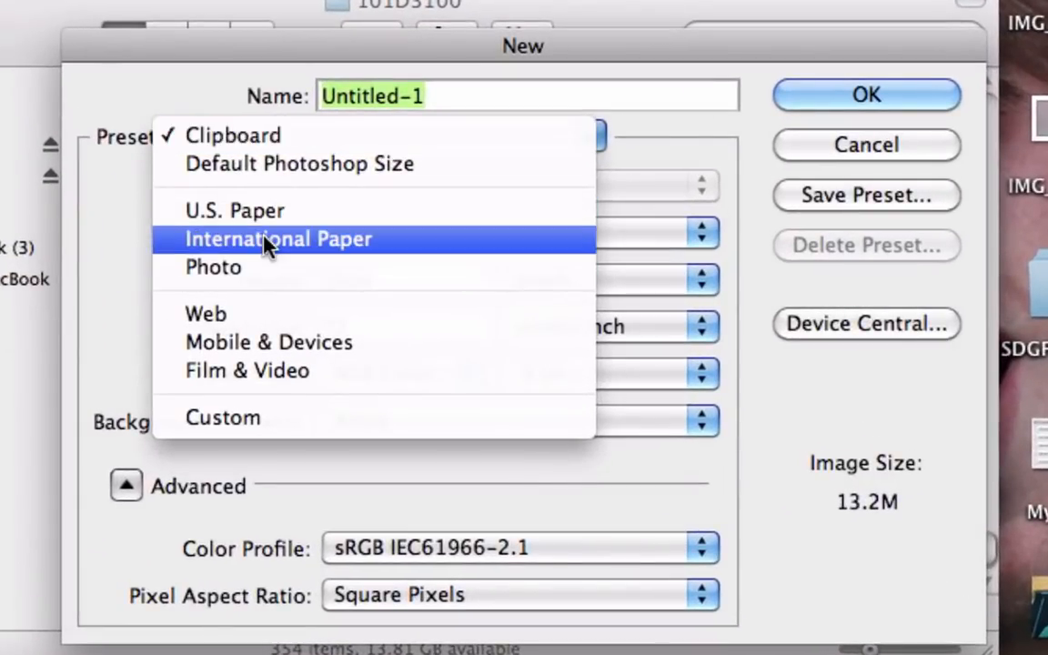
pyautogui.click(212, 267)
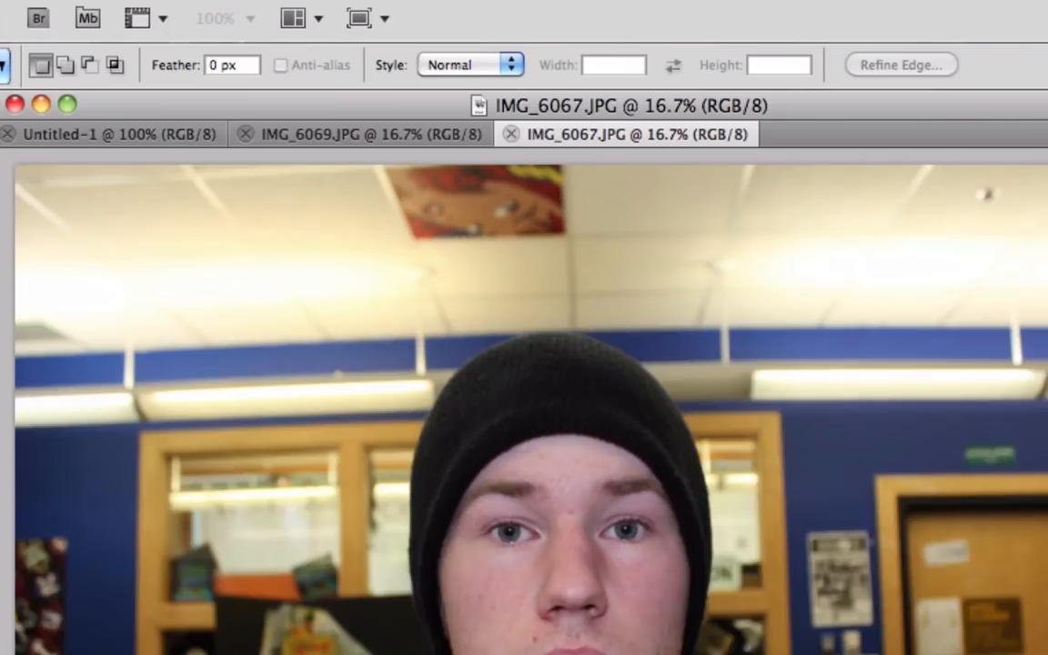
# Step: Bring up photo IMG_6068, then return to the Untitled-1 document
pyautogui.click(887, 133)
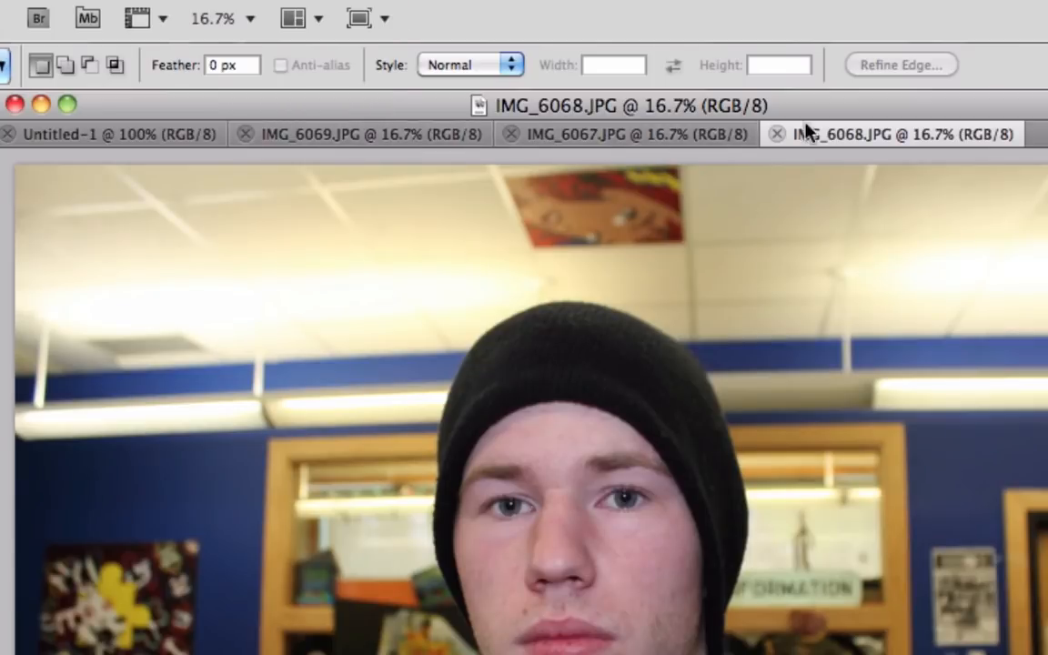
pyautogui.click(355, 134)
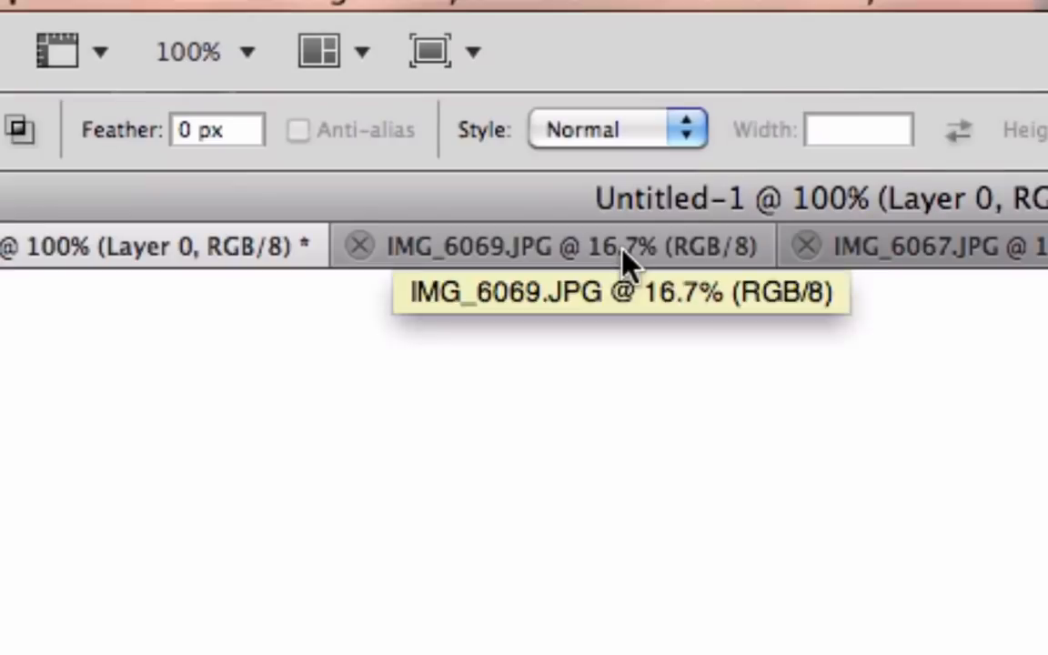
# Step: Marquee-select the face and shoulders in photo IMG_6069
pyautogui.click(546, 244)
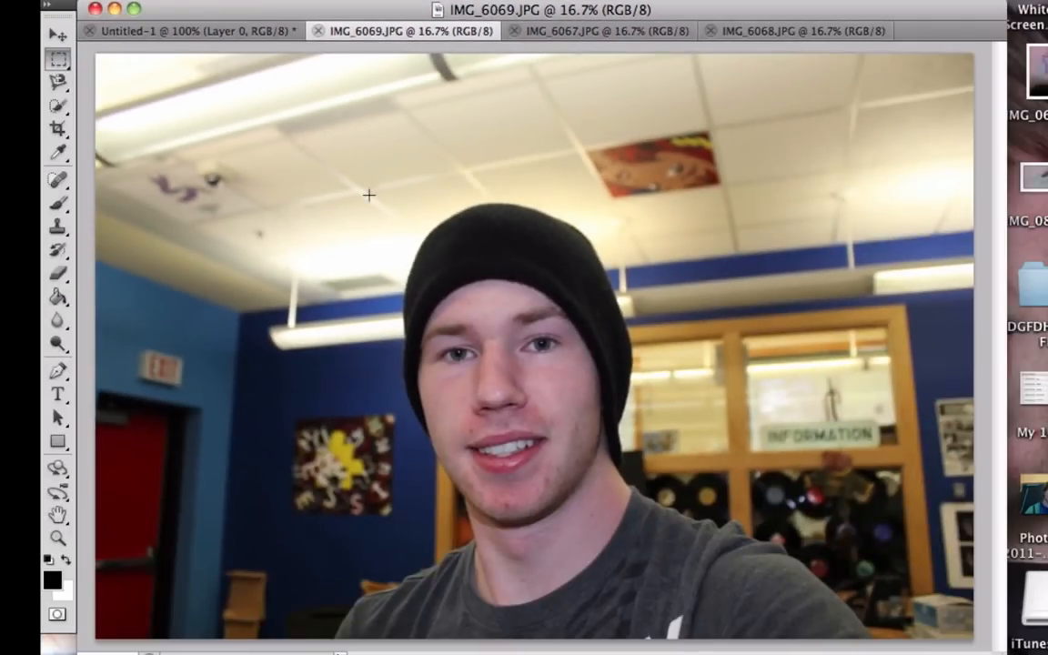
pyautogui.moveTo(364, 194); pyautogui.dragTo(703, 594)
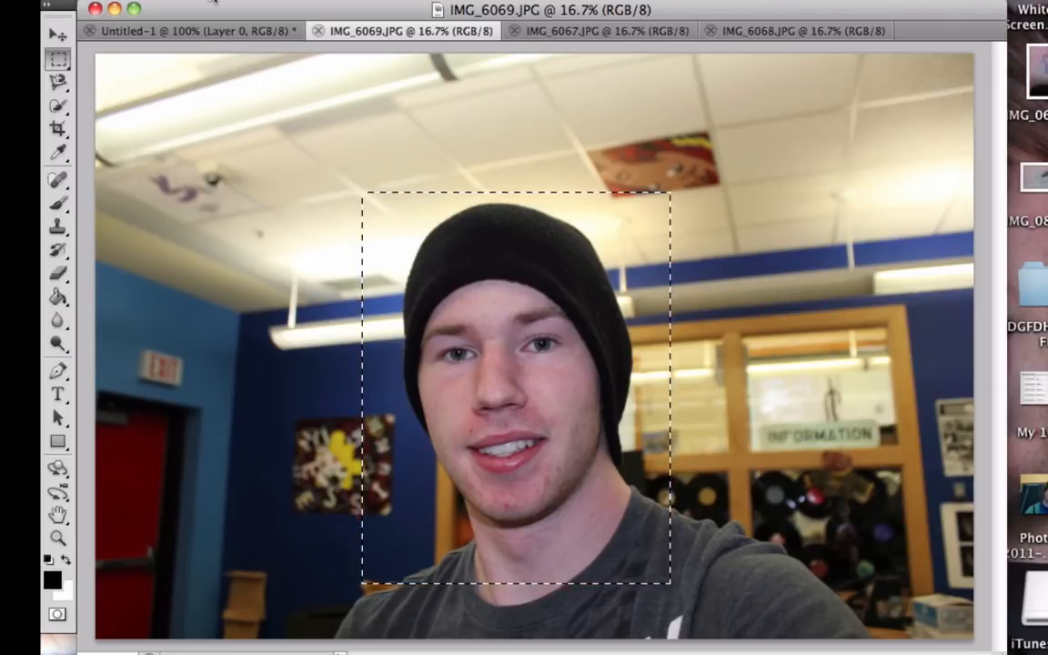
pyautogui.moveTo(191, 30)
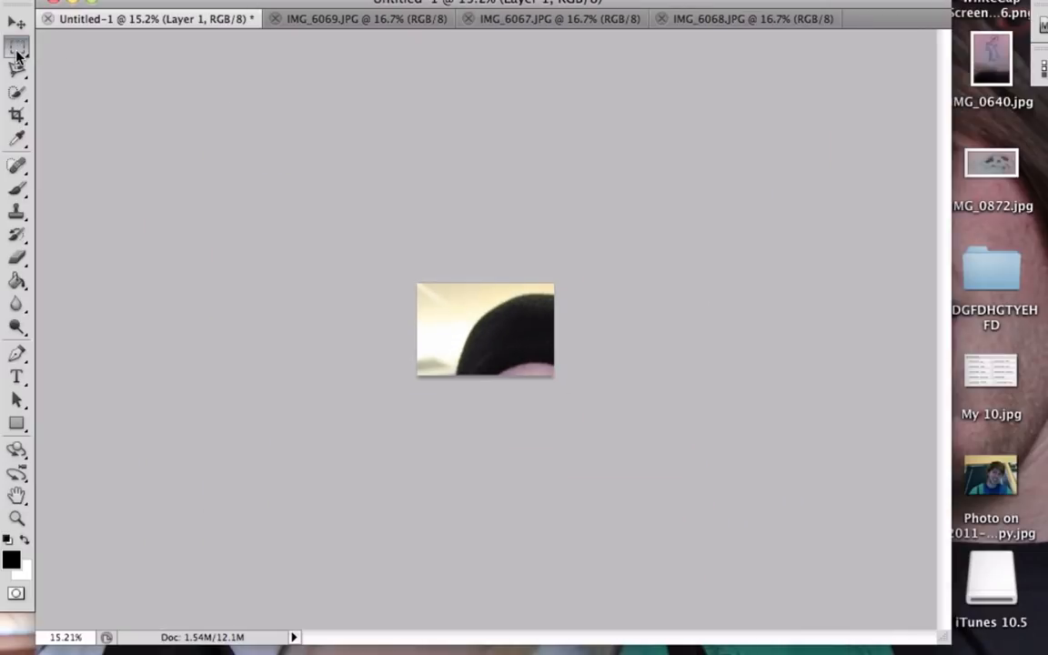
# Step: Free Transform the pasted Layer 1 portrait and shrink it to fit the canvas
pyautogui.click(17, 46)
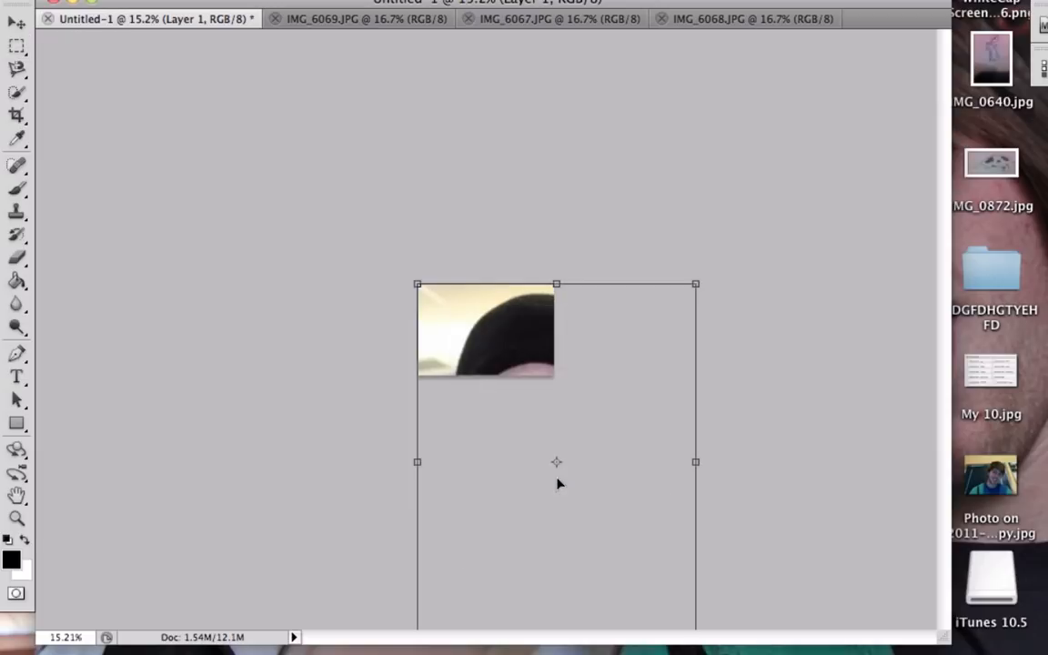
pyautogui.moveTo(774, 397)
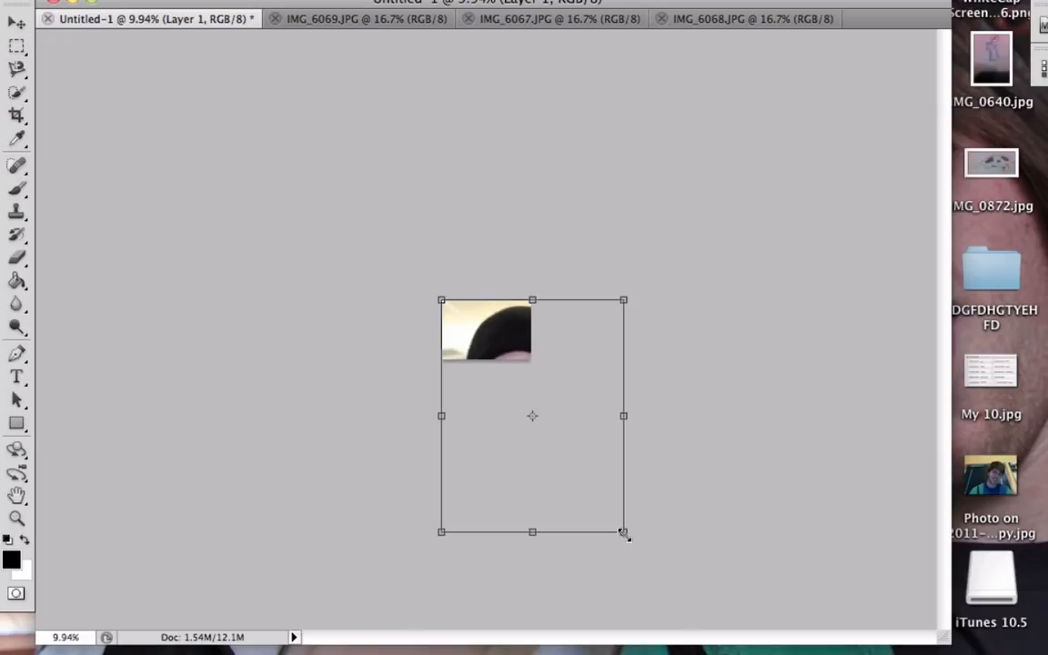
pyautogui.moveTo(623, 533); pyautogui.dragTo(575, 517)
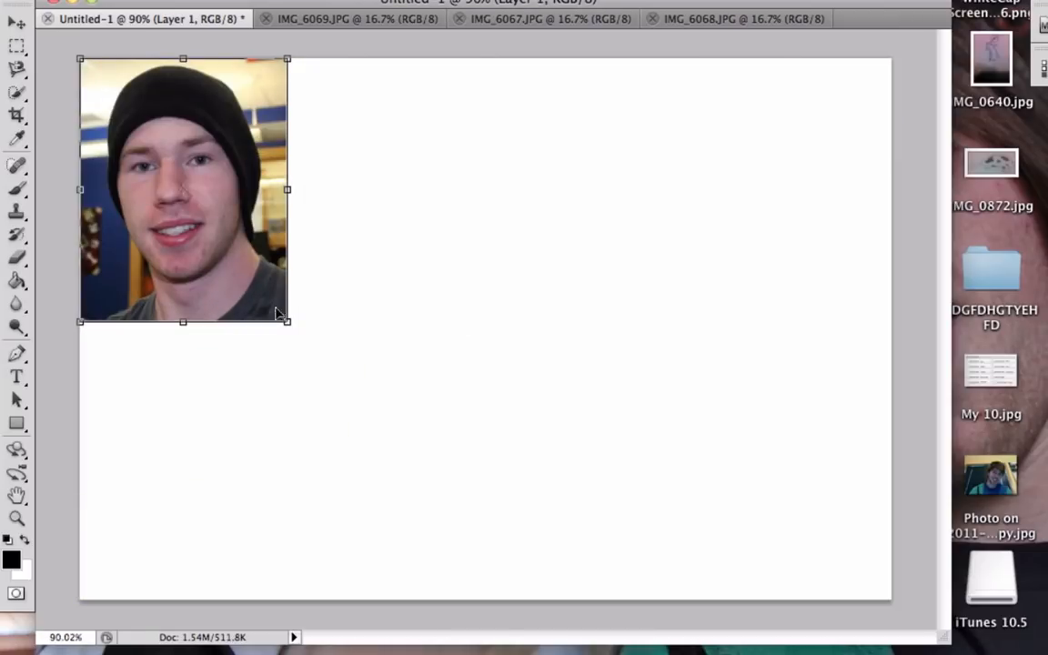
pyautogui.moveTo(307, 380)
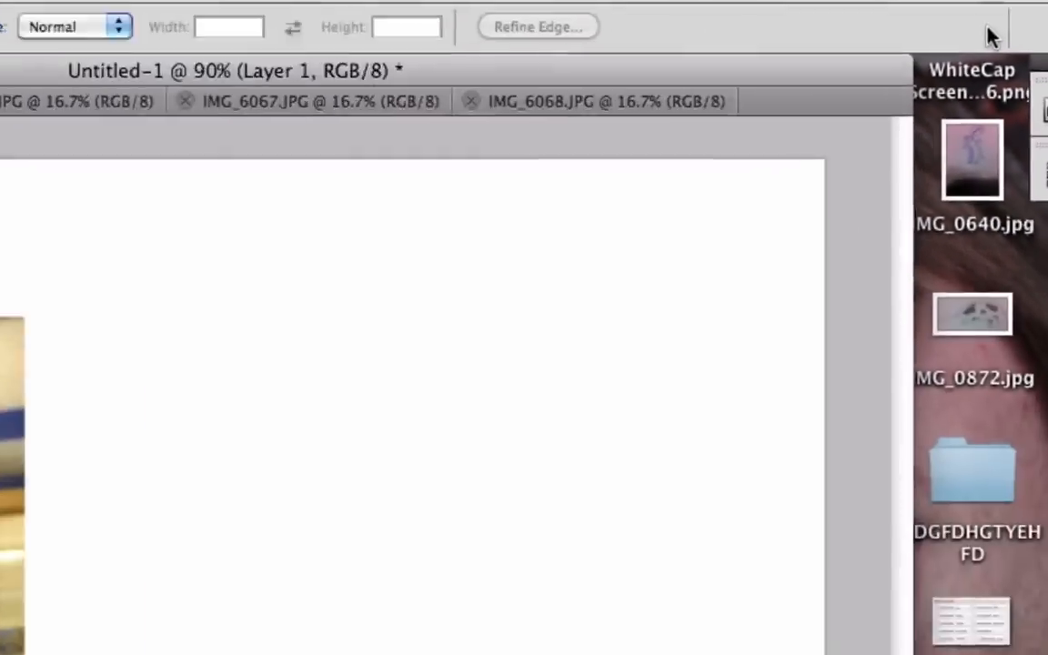
# Step: Select the face in IMG_6067 for copying, then bring up IMG_6068
pyautogui.click(319, 101)
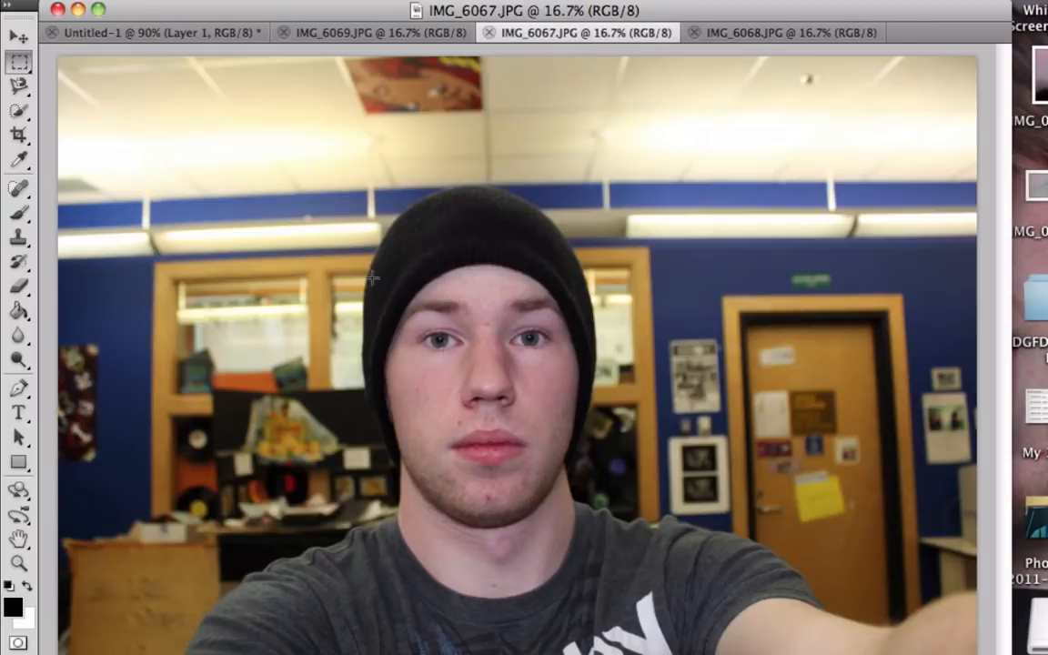
pyautogui.moveTo(304, 165); pyautogui.dragTo(662, 597)
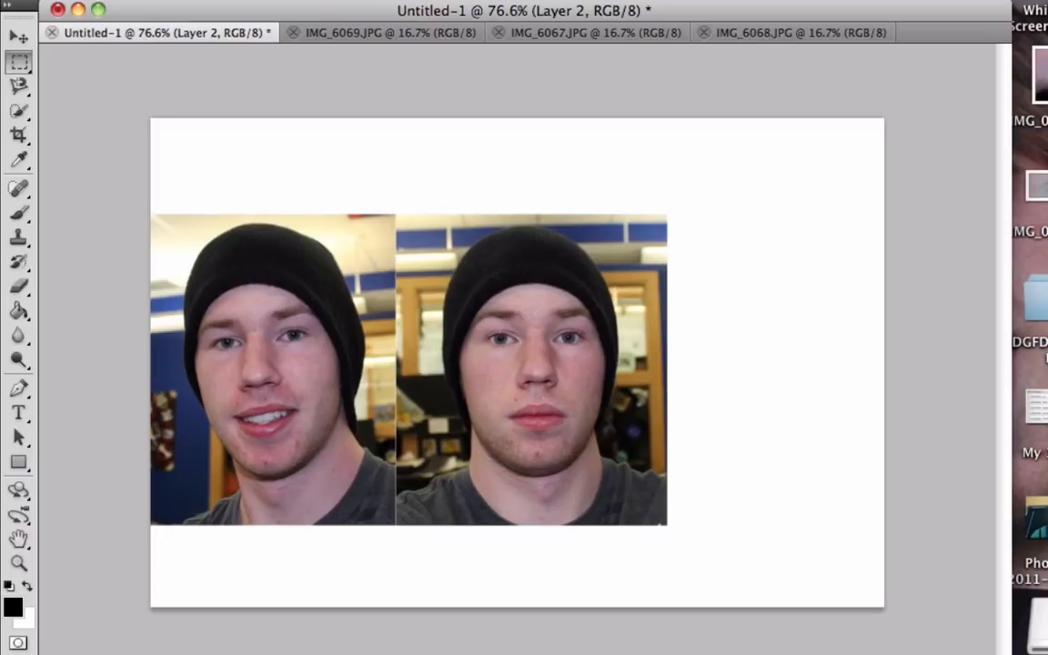
pyautogui.click(790, 32)
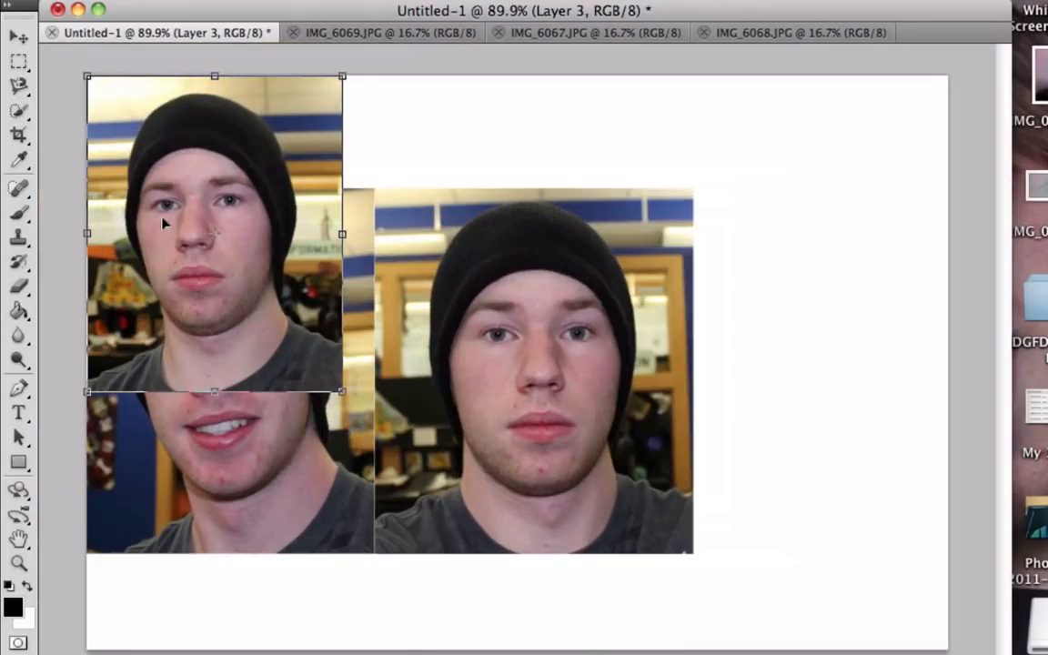
# Step: Drag the third portrait into place beside the other two
pyautogui.moveTo(214, 233); pyautogui.dragTo(820, 346)
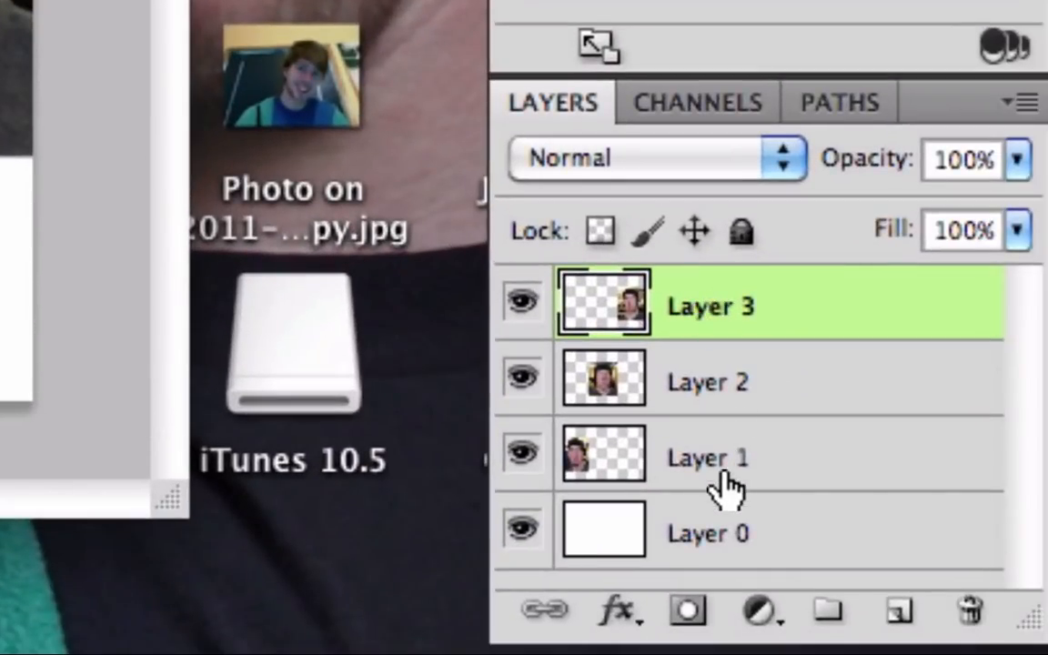
# Step: Extend the Layers panel selection from Layer 3 to include Layers 1 and 2
pyautogui.click(710, 457)
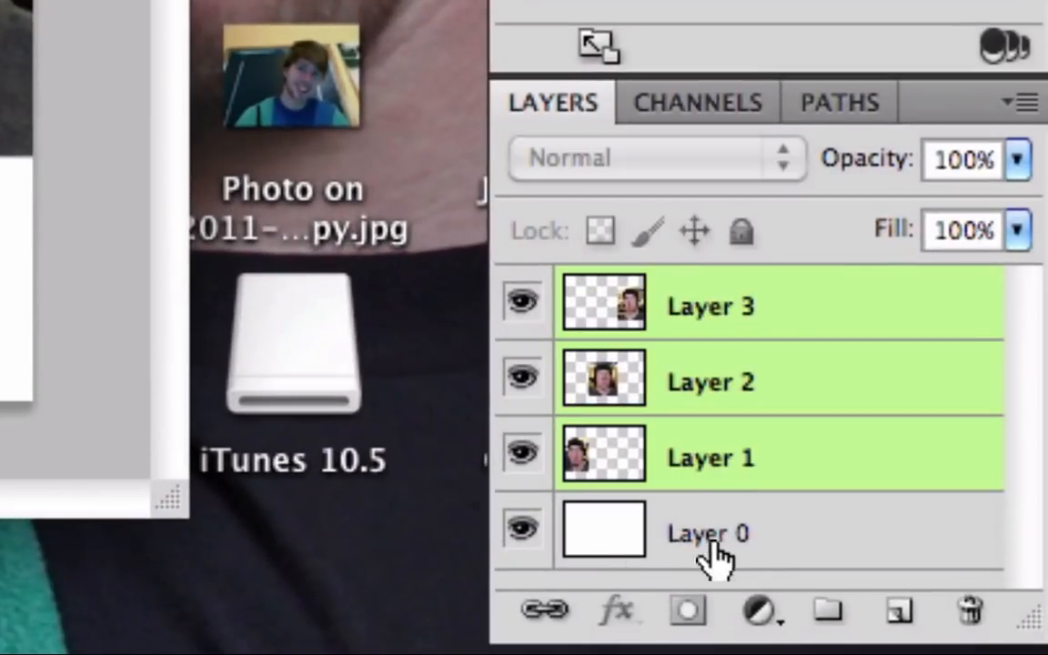